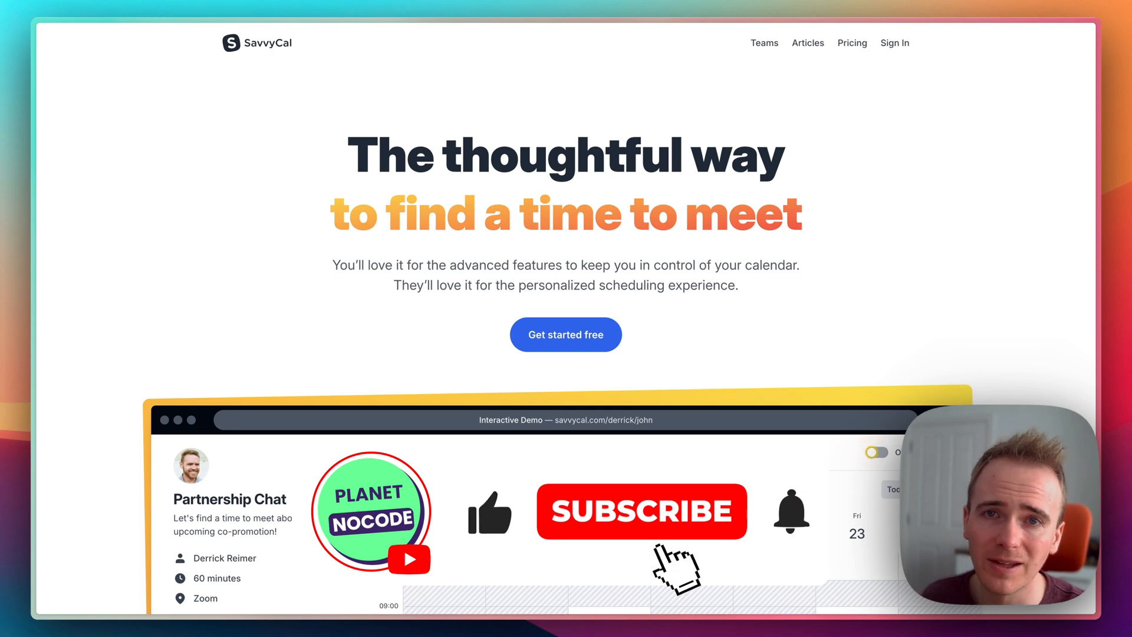
Scroll from the hero to the 'A fundamentally different scheduling experience' comparison and feature cards
left_click(640, 510)
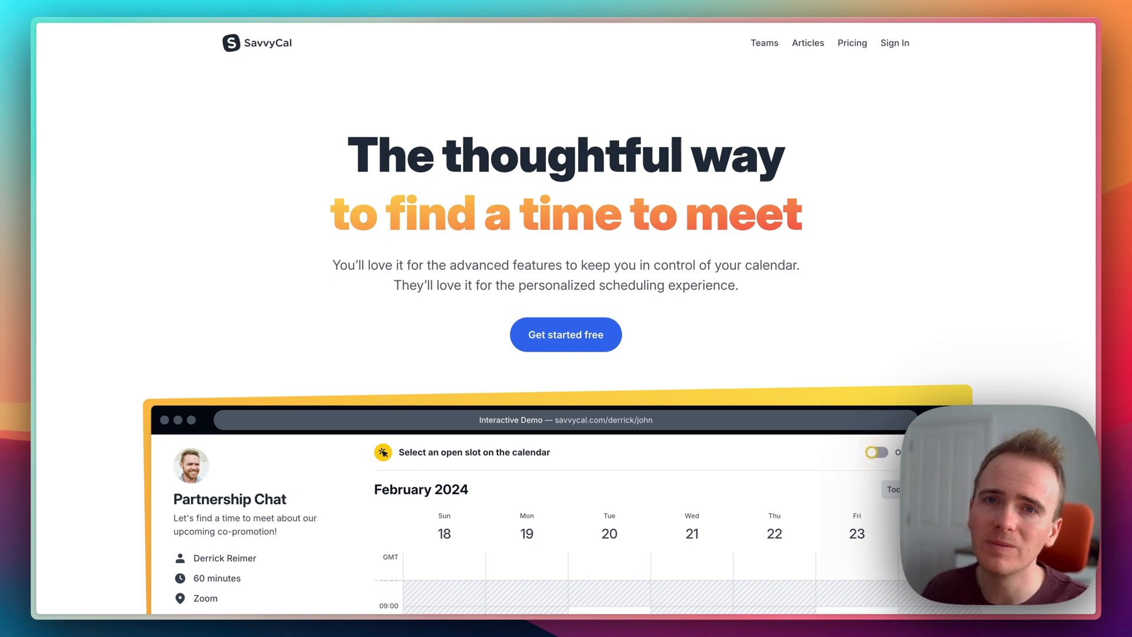
mouse_move(725, 311)
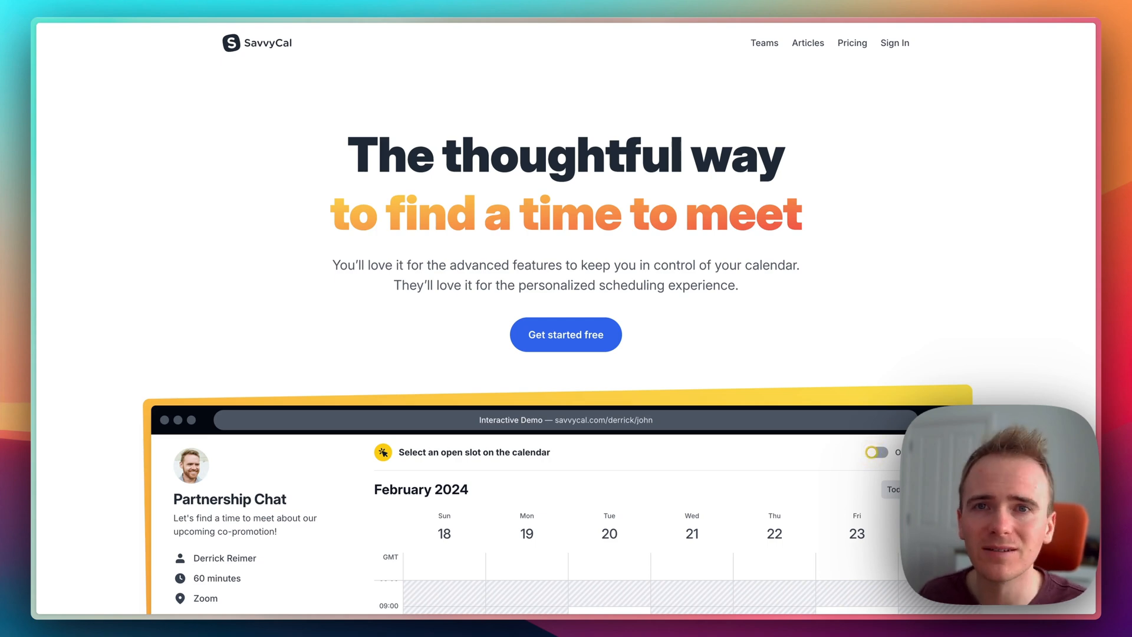
mouse_move(865, 323)
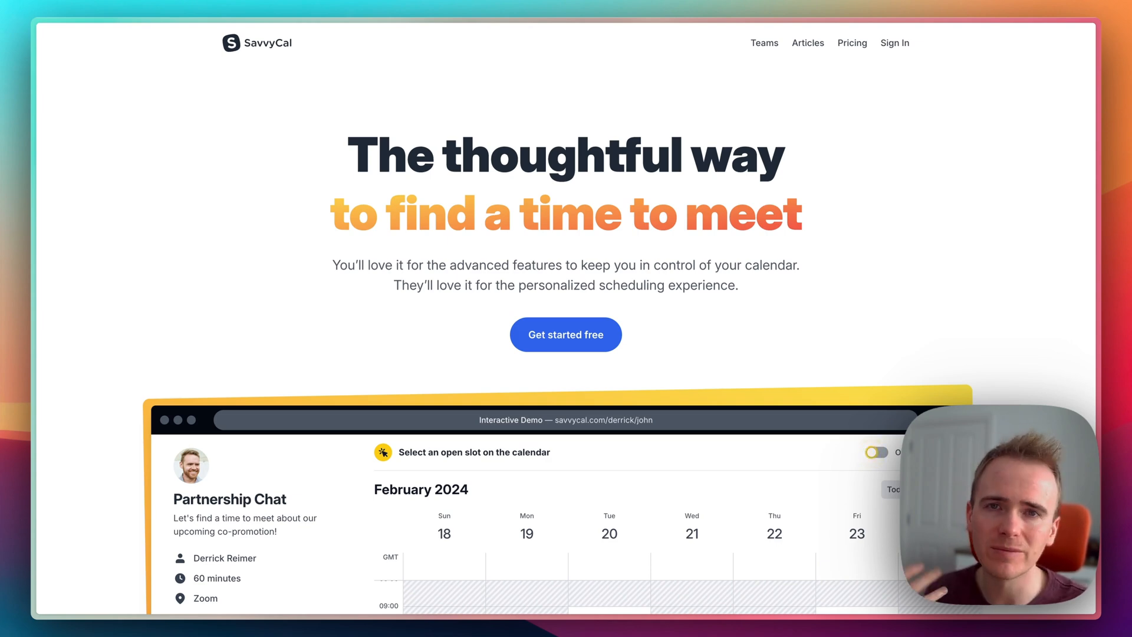
mouse_move(1028, 326)
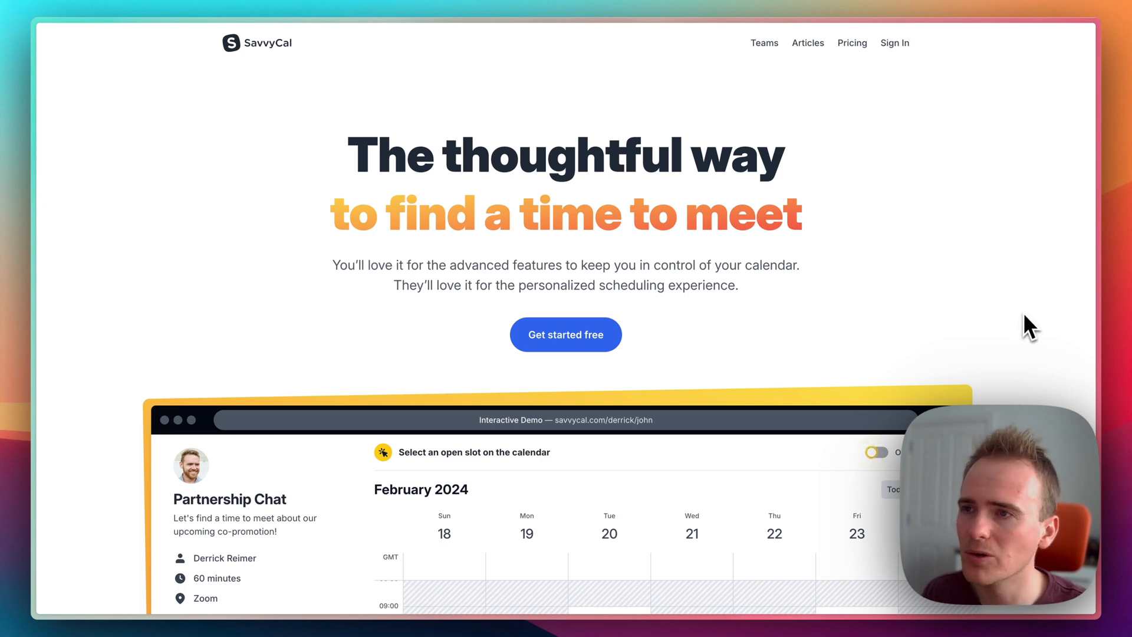
mouse_move(1066, 317)
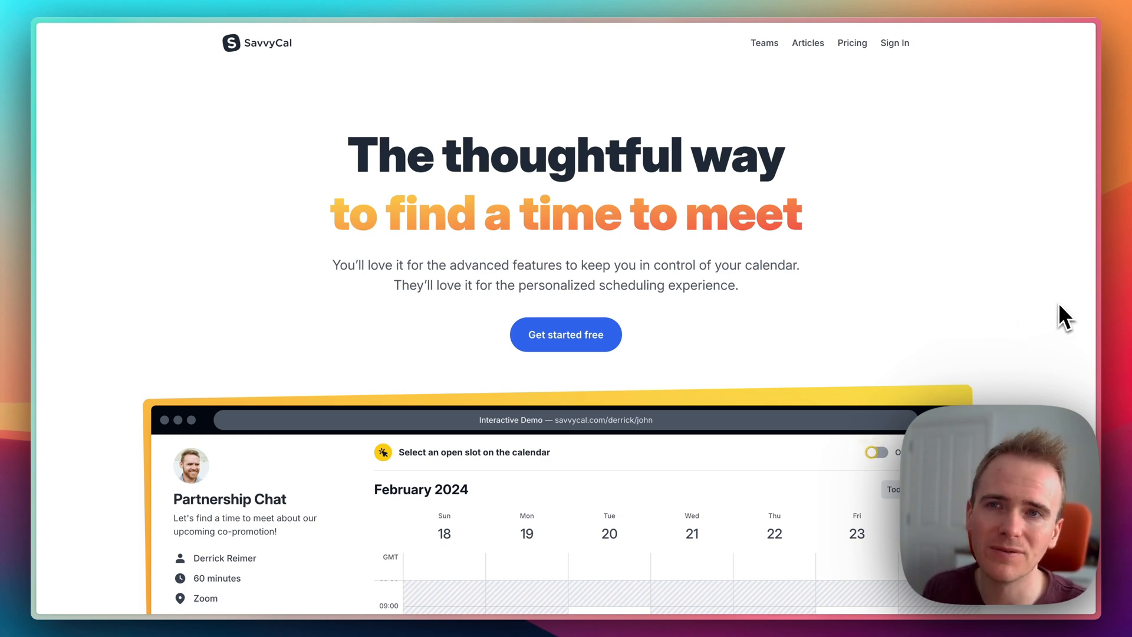
scroll("down", 3)
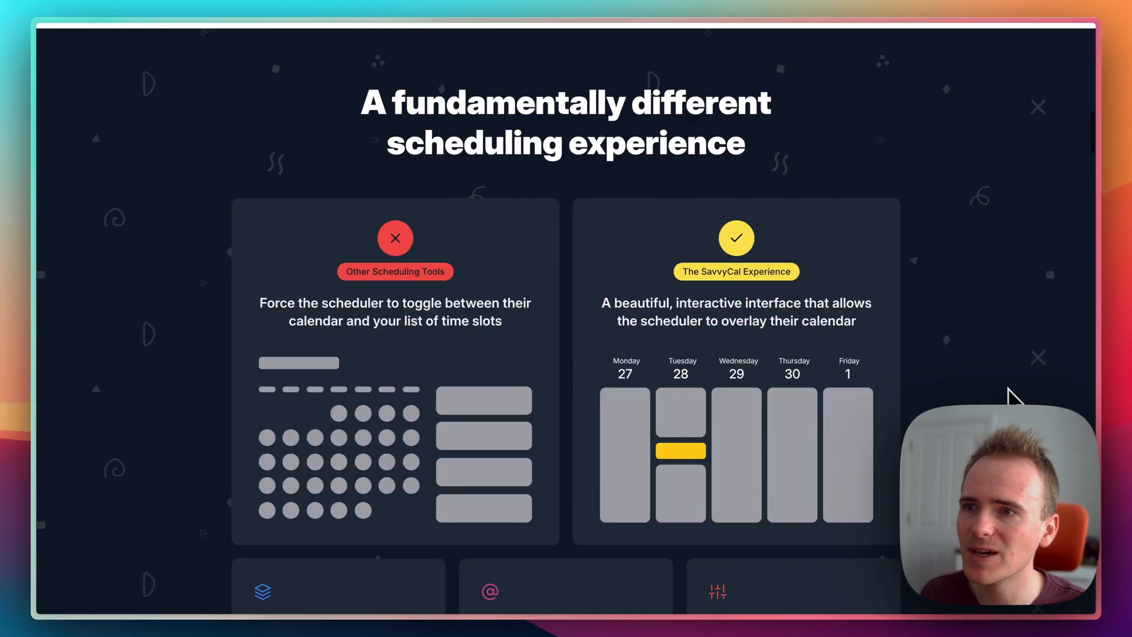
scroll("down", 3)
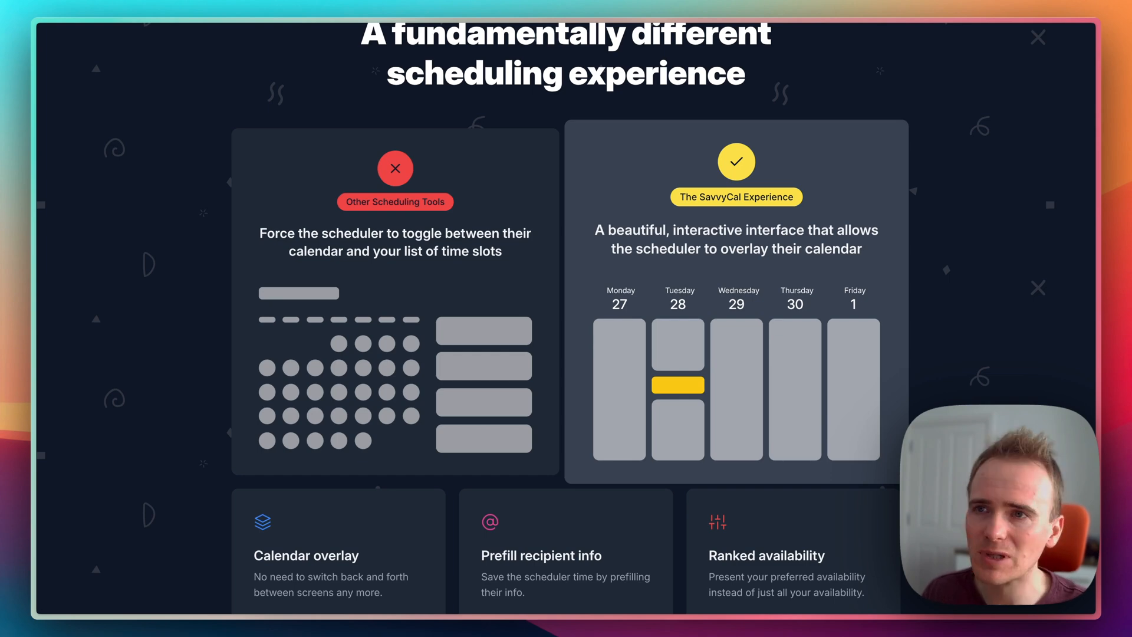
scroll("down", 3)
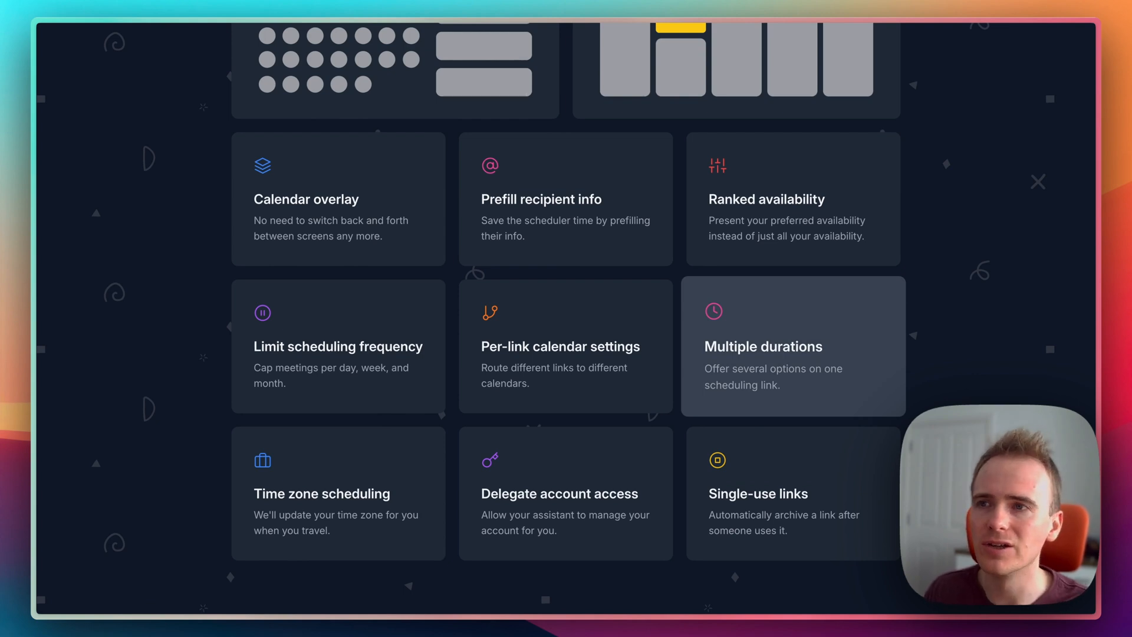
mouse_move(975, 343)
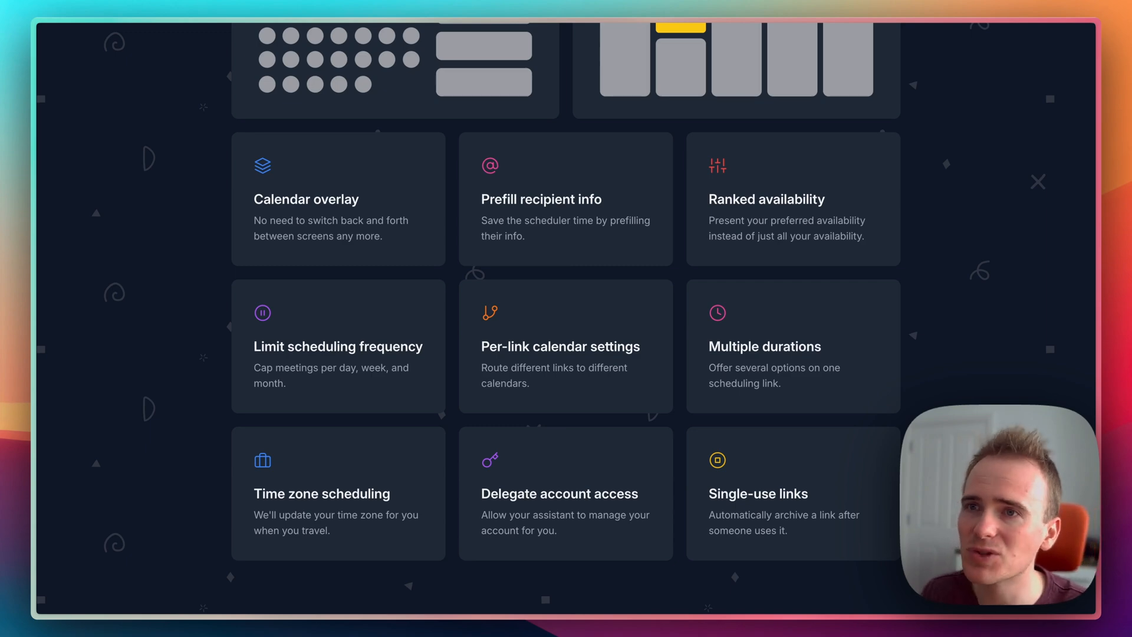
mouse_move(975, 346)
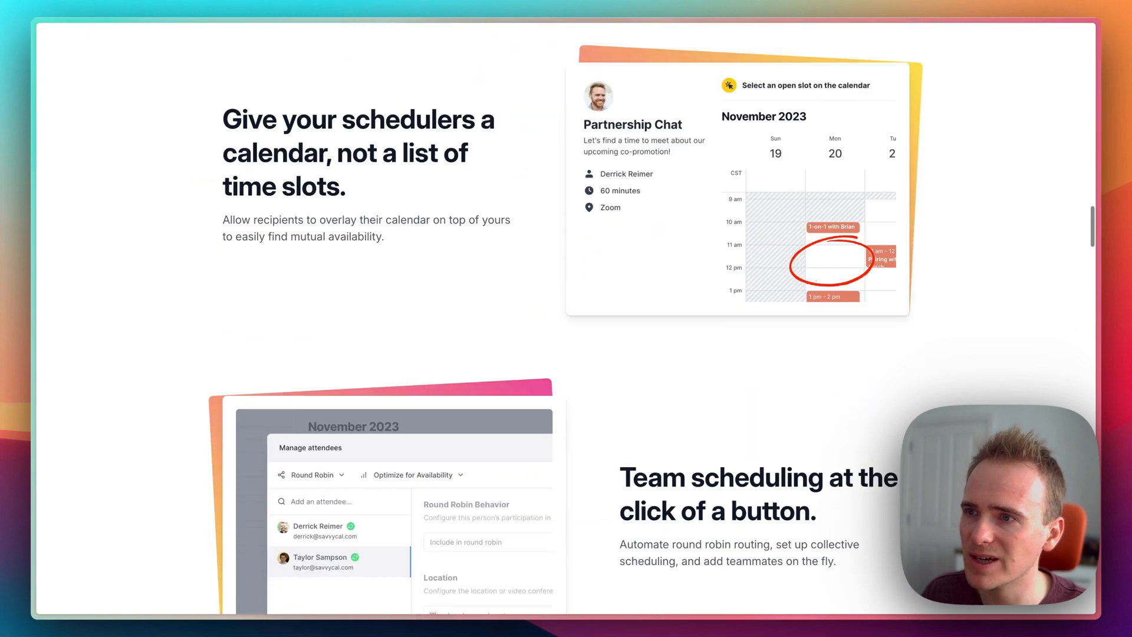
Scroll past the feature cards to 'Give your schedulers a calendar, not a list of time slots.'
scroll("down", 3)
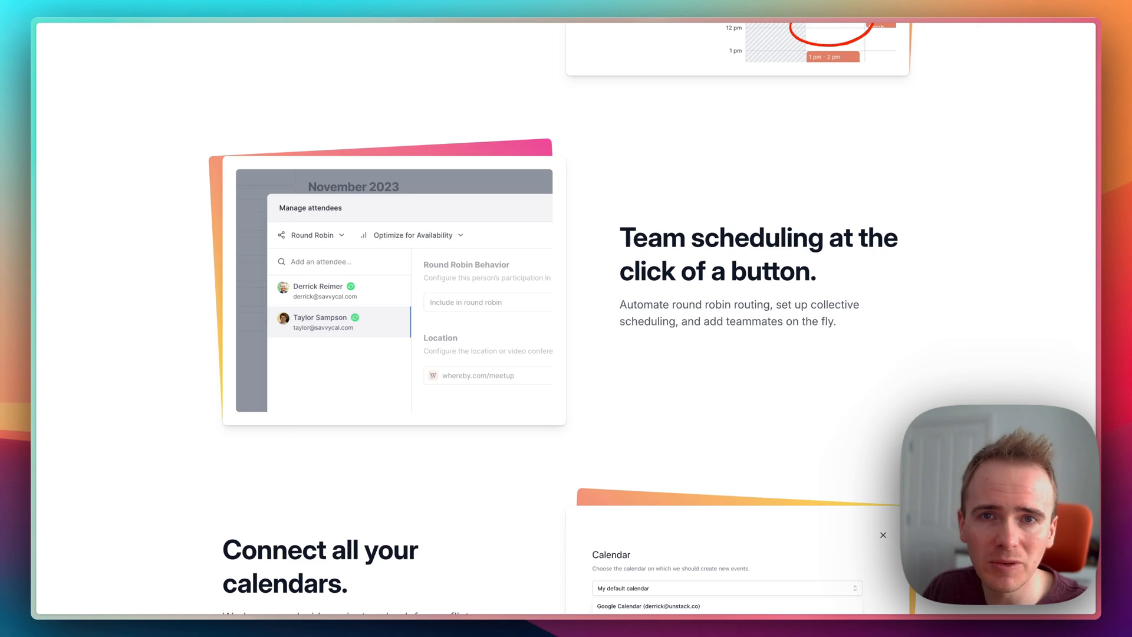
Scroll through buffers and limits, time blocks, proposing times and embeds to 'Ad-free meeting polls.'
scroll("down", 3)
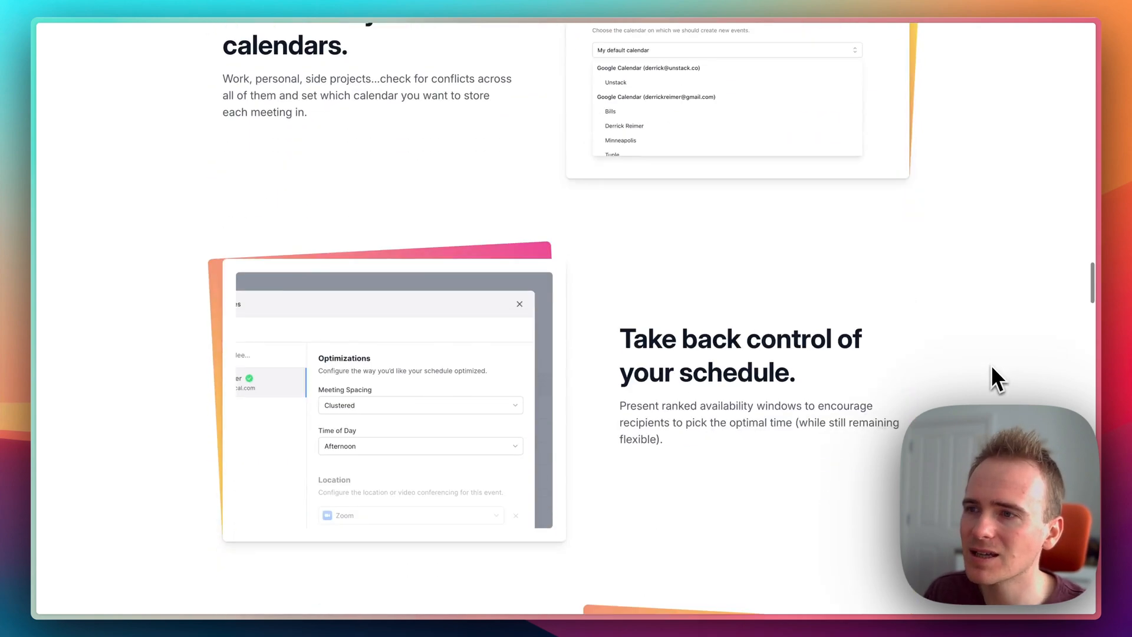
scroll("down", 3)
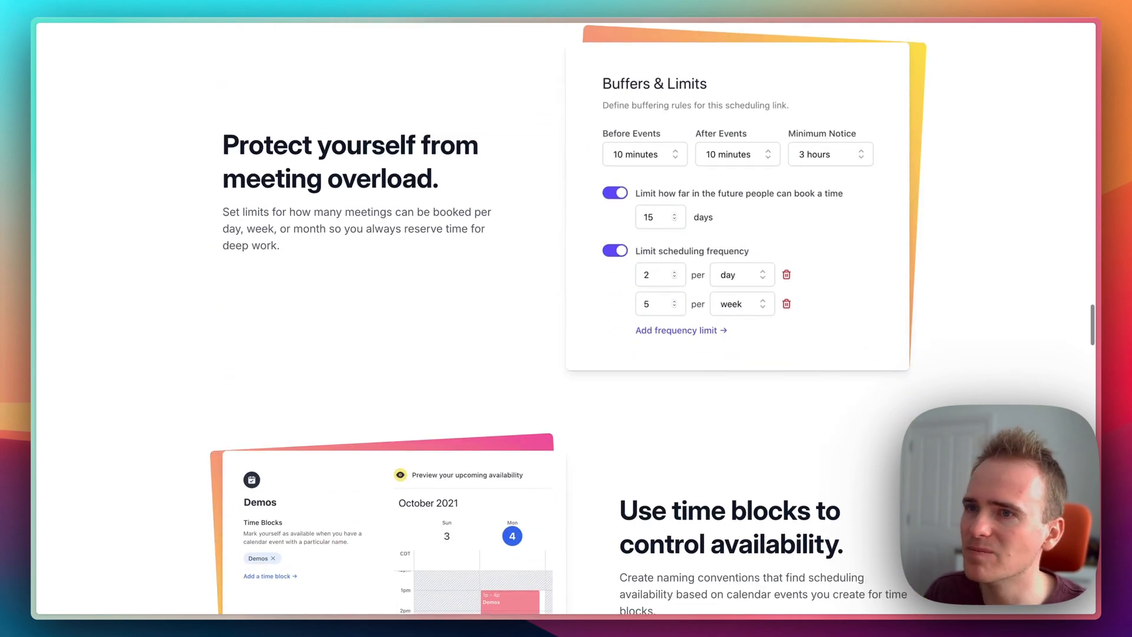
scroll("down", 3)
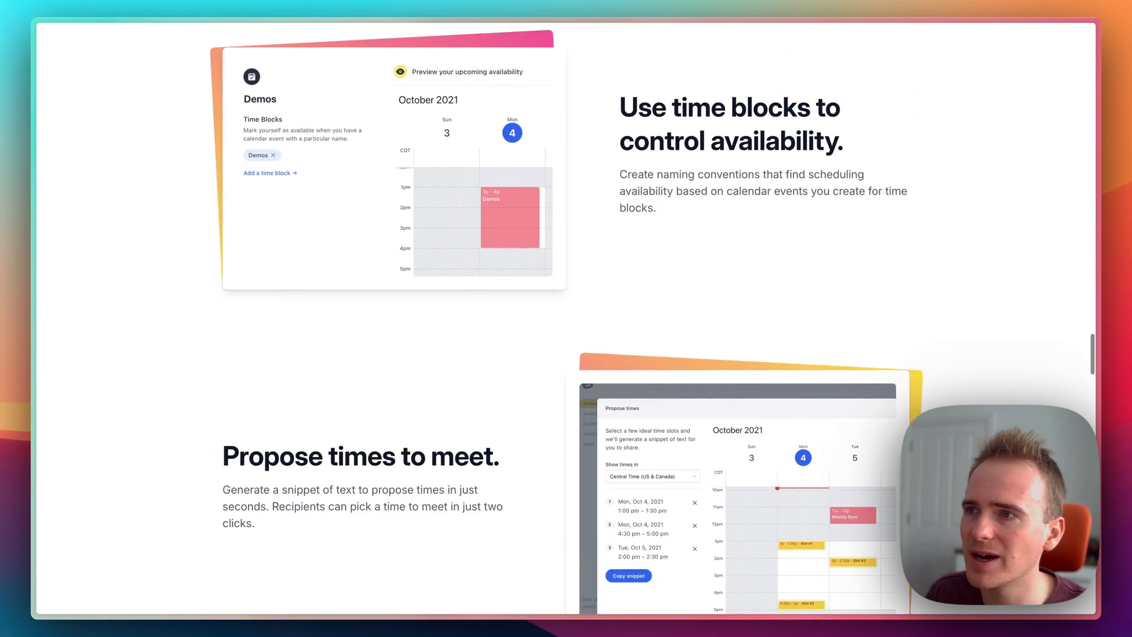
scroll("down", 3)
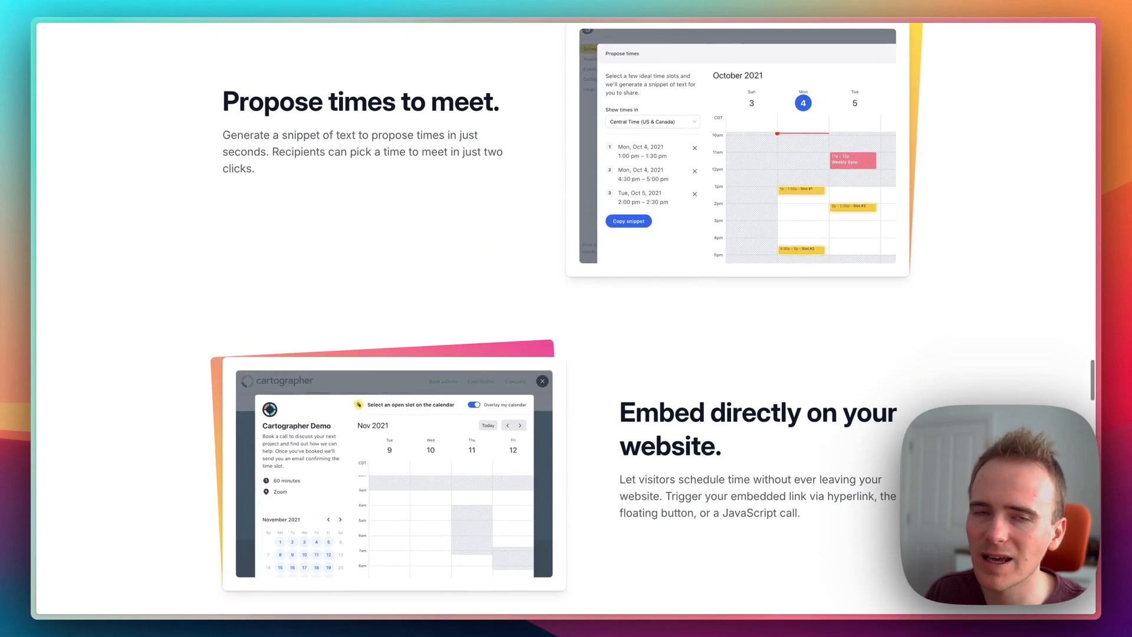
scroll("down", 3)
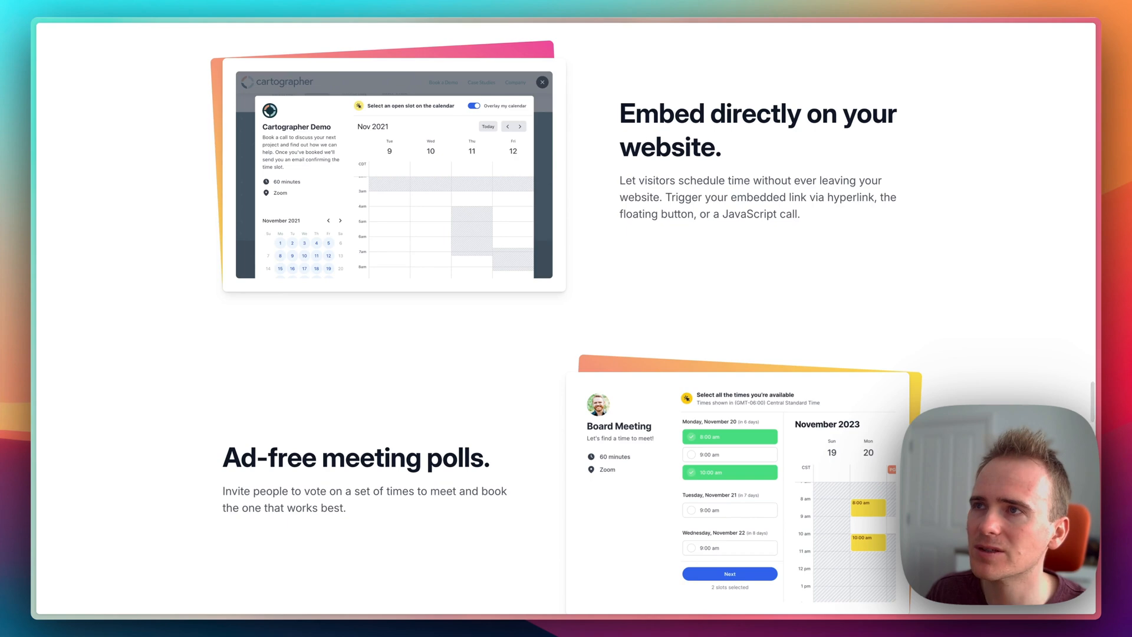
scroll("down", 3)
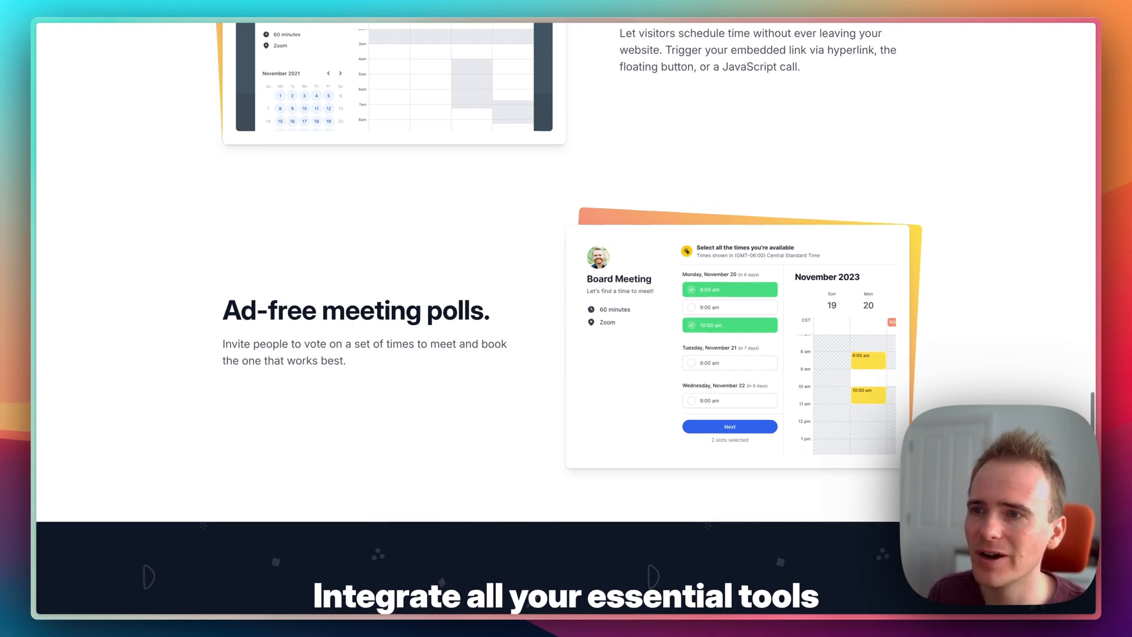
Scroll through the 'Integrate all your essential tools' integrations grid
scroll("down", 3)
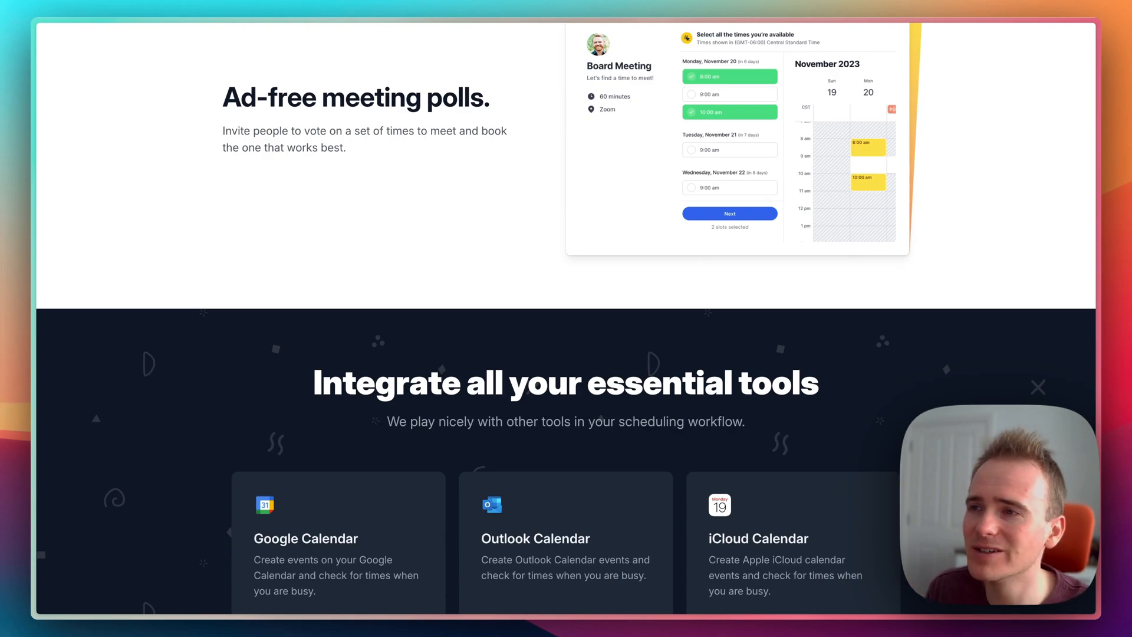
scroll("down", 3)
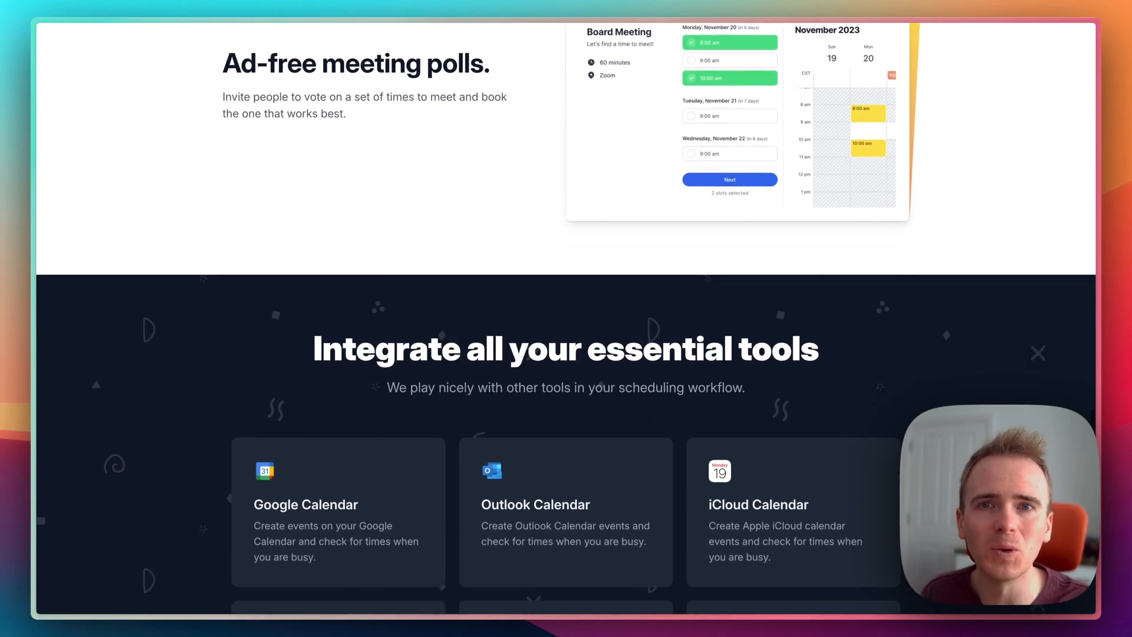
scroll("down", 3)
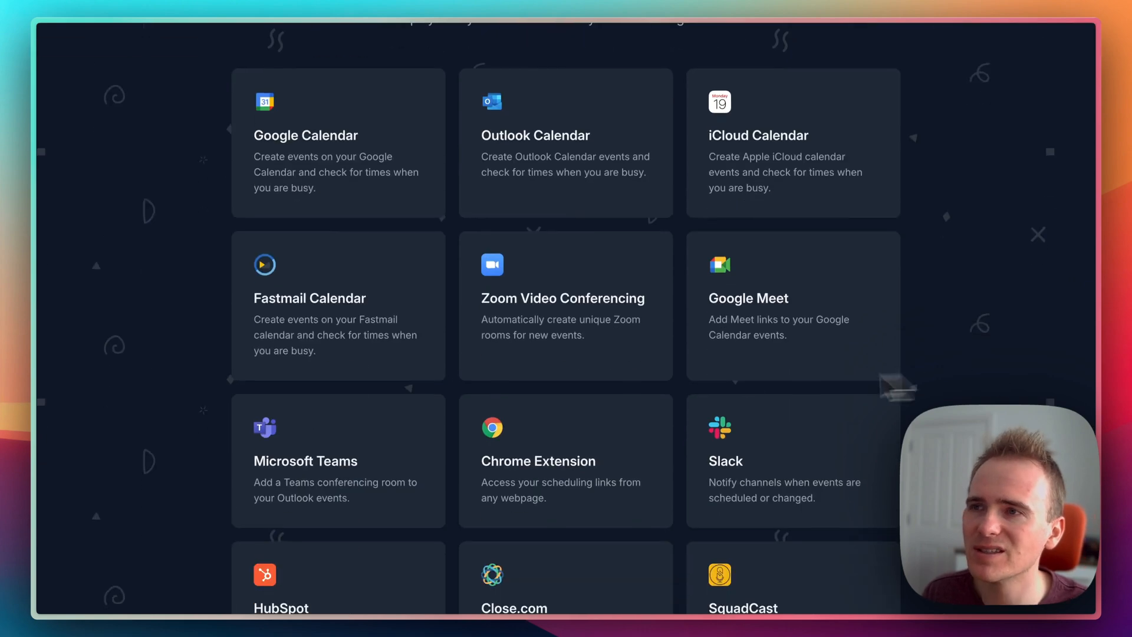
mouse_move(647, 364)
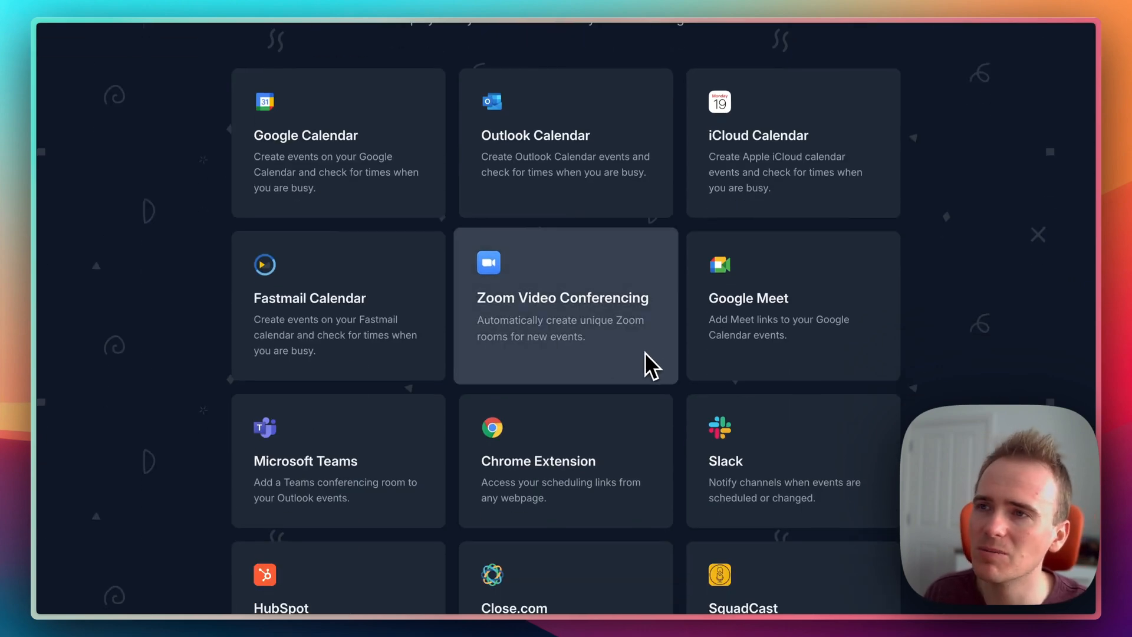
mouse_move(650, 378)
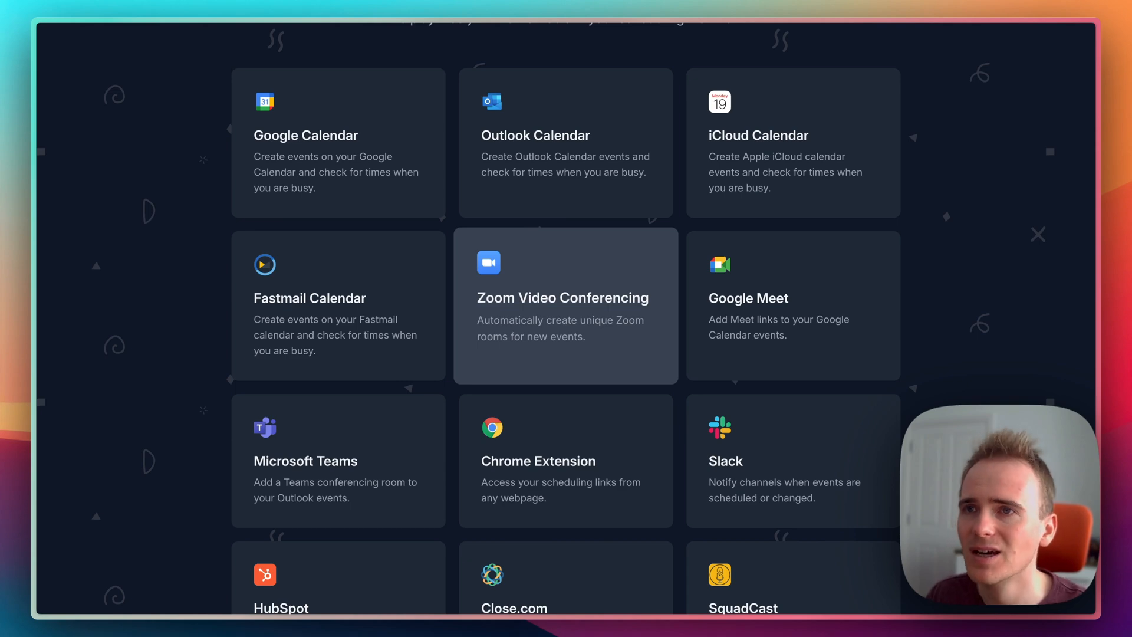
scroll("down", 3)
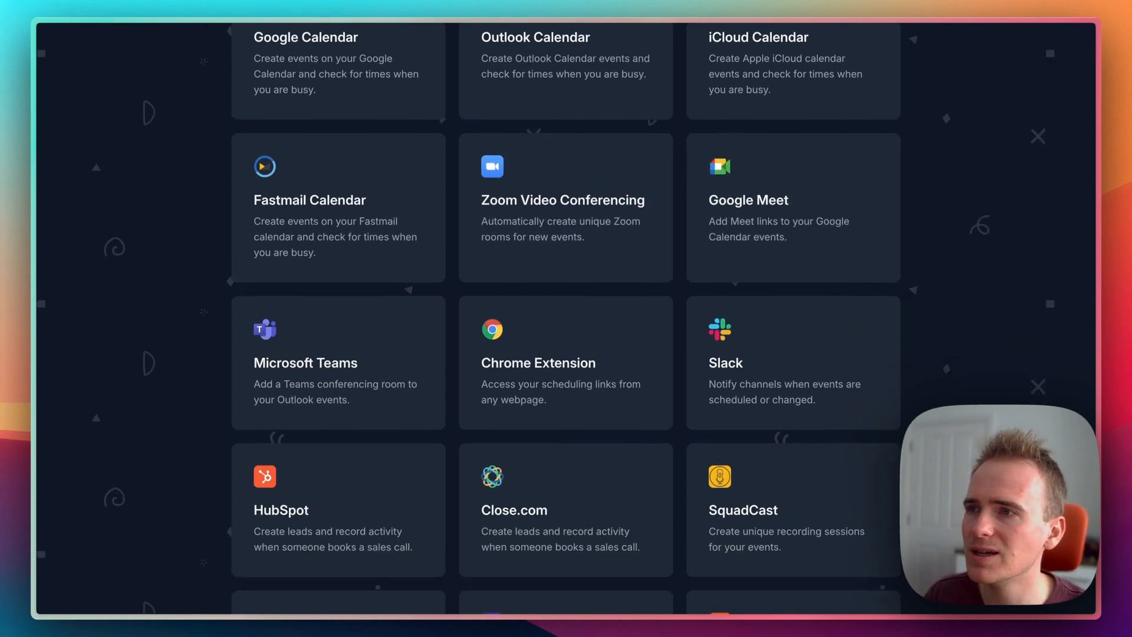
Scroll on to the footer with overview, features, comparisons, support links and copyright
scroll("down", 3)
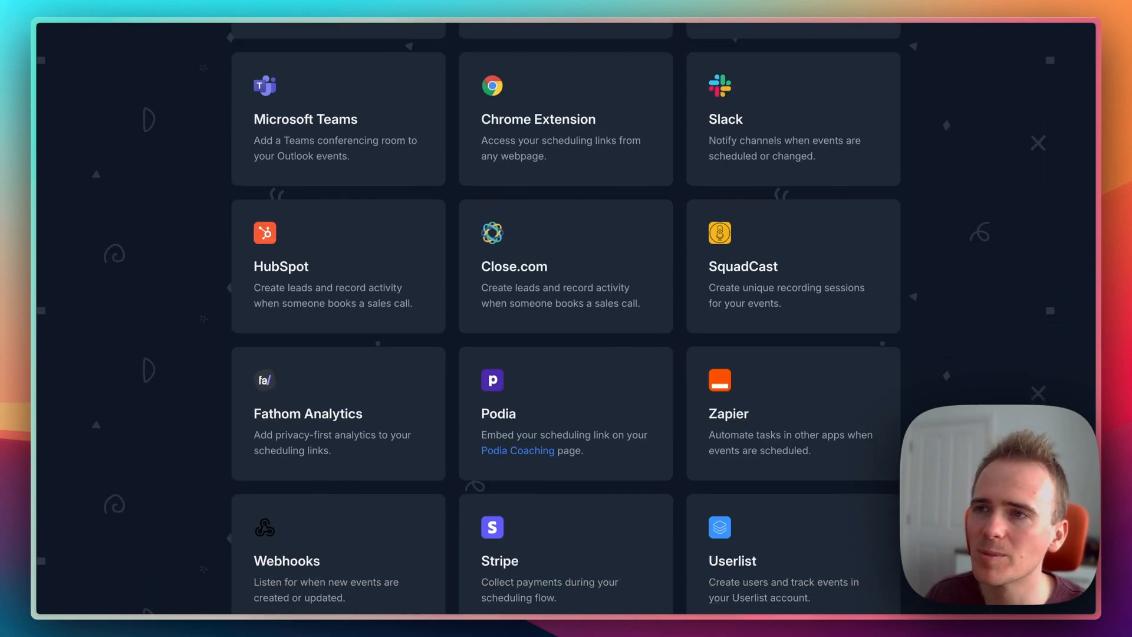
mouse_move(823, 452)
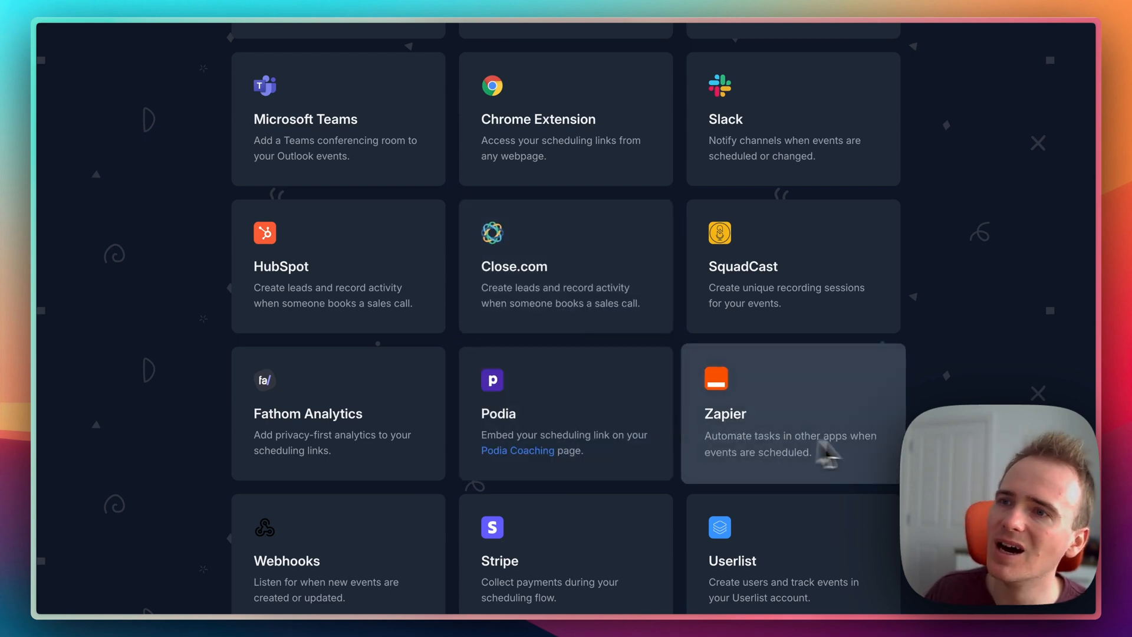
scroll("down", 3)
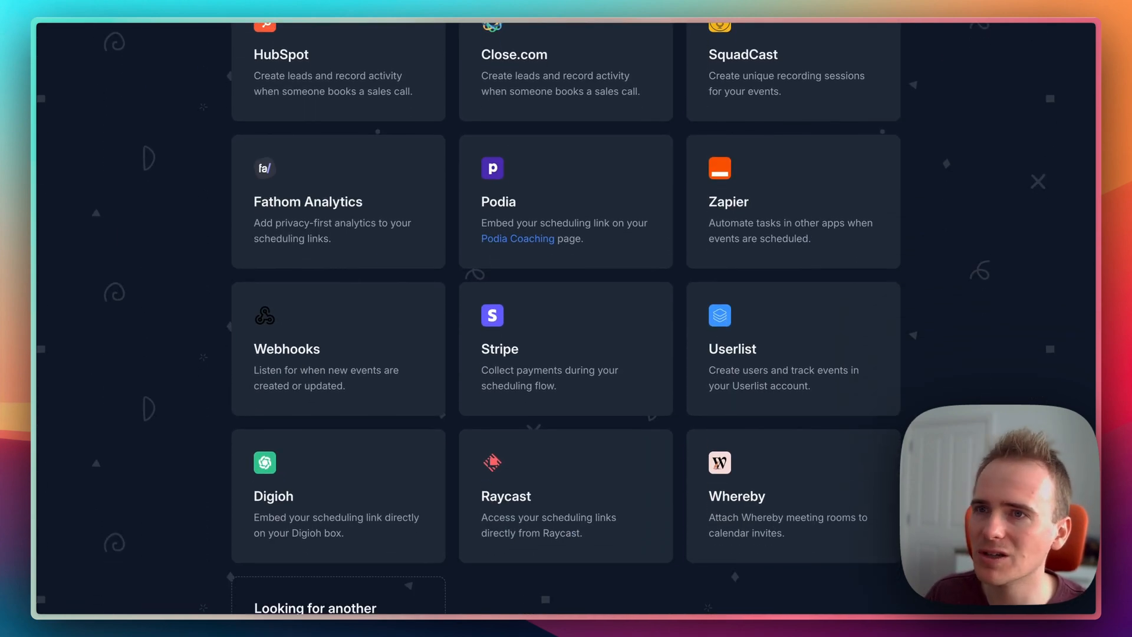
scroll("down", 3)
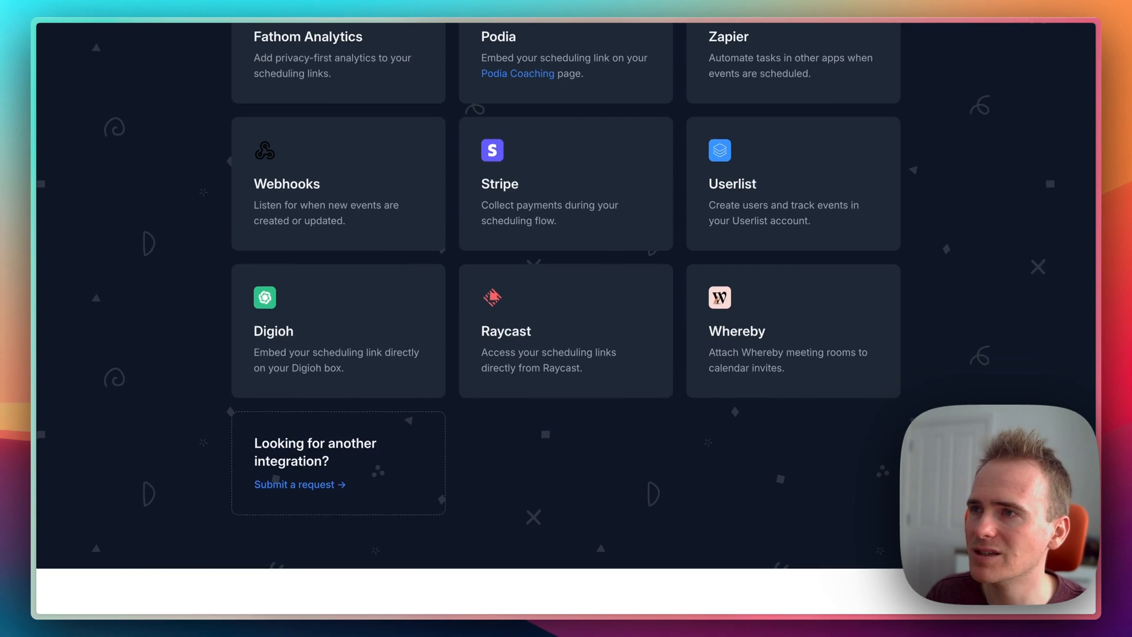
scroll("down", 3)
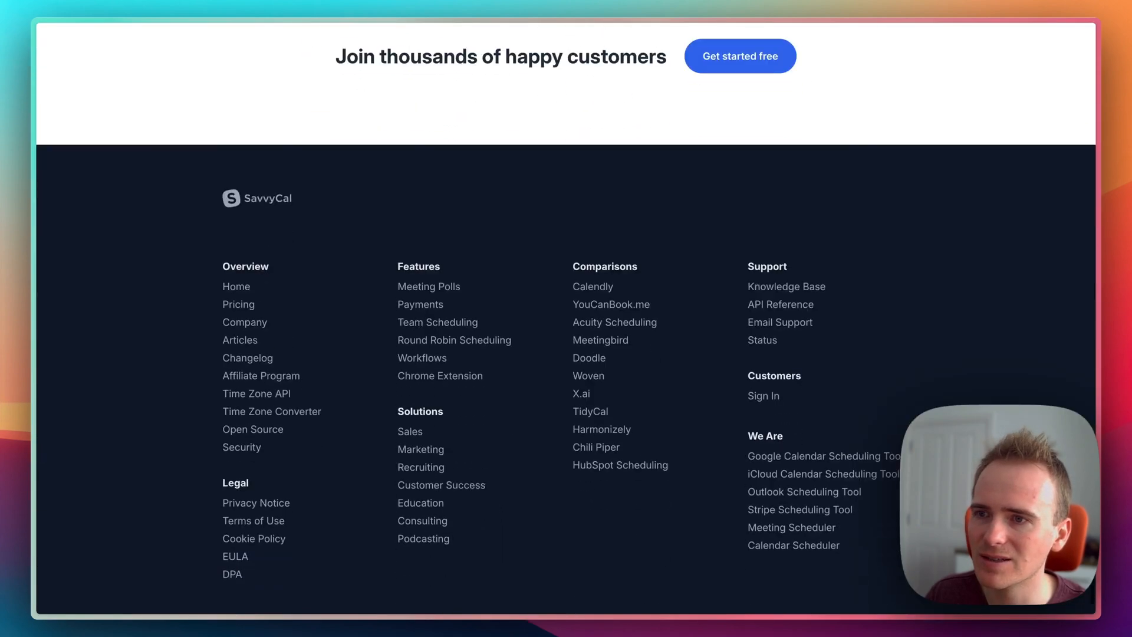
scroll("down", 3)
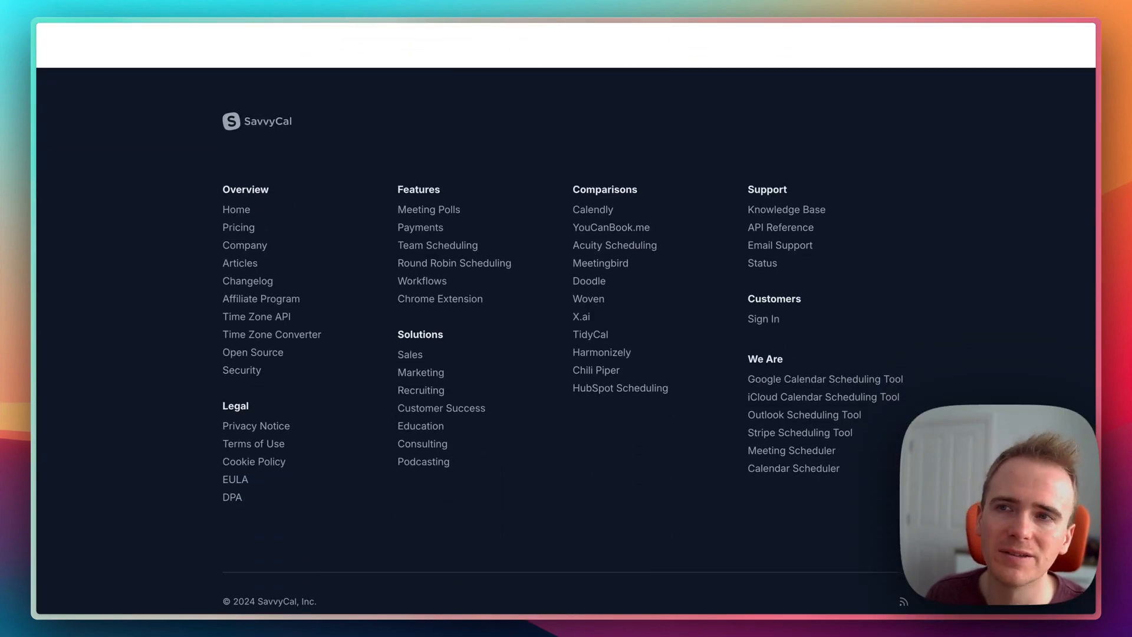